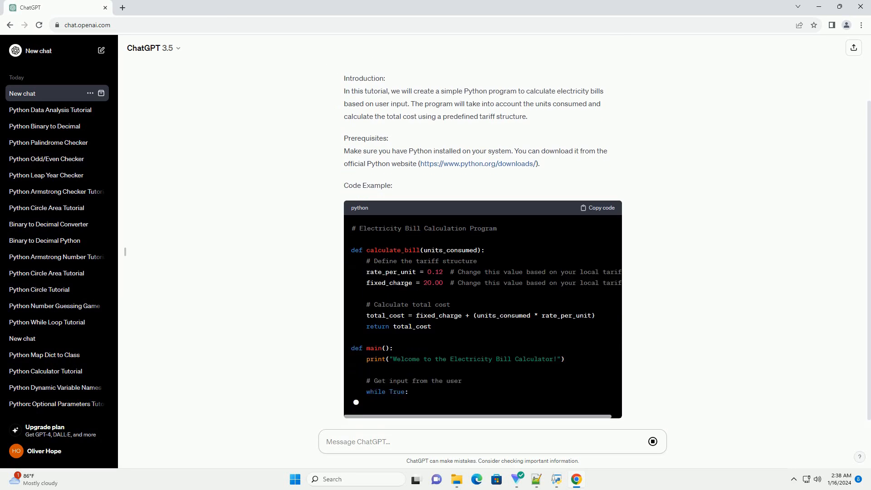
scroll("down", 3)
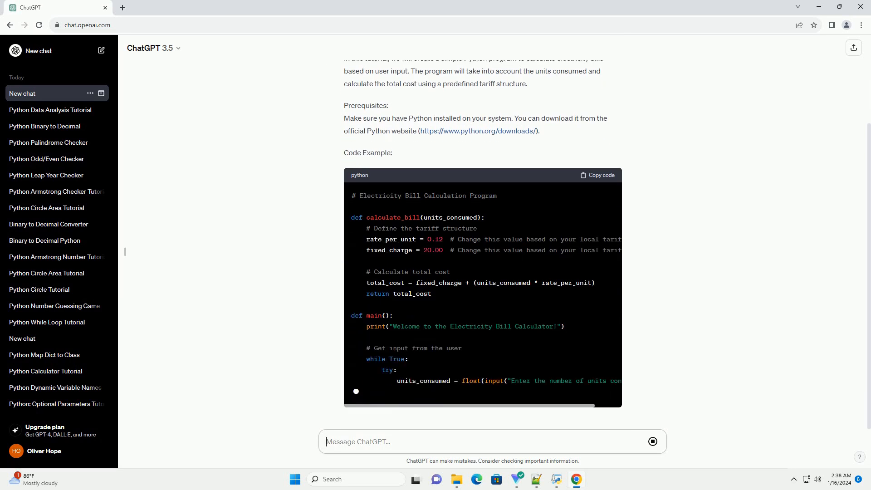
scroll("down", 3)
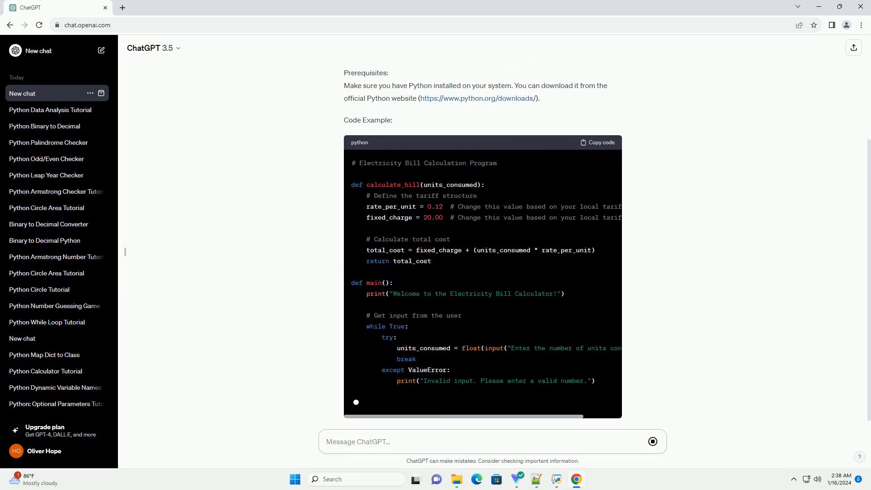
scroll("down", 3)
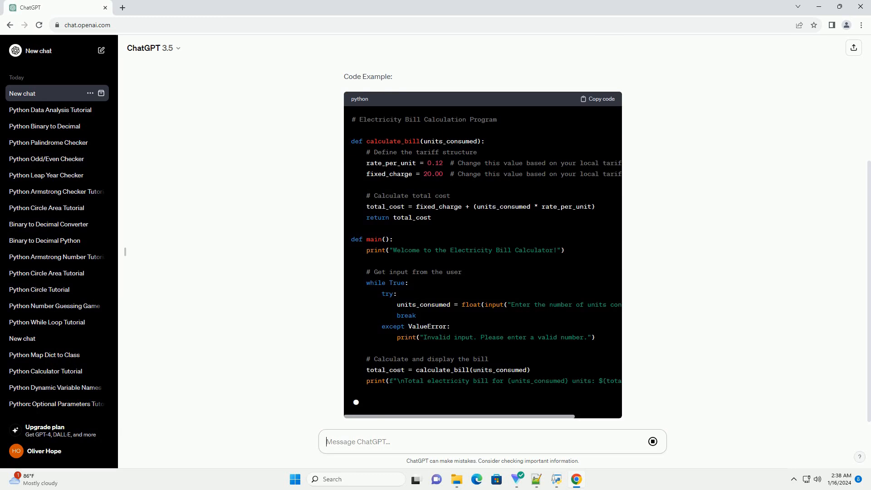
scroll("down", 3)
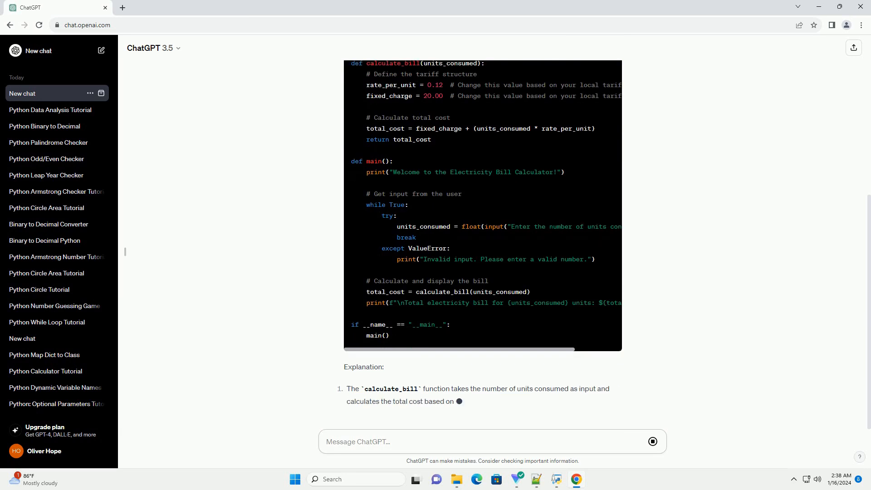
scroll("down", 3)
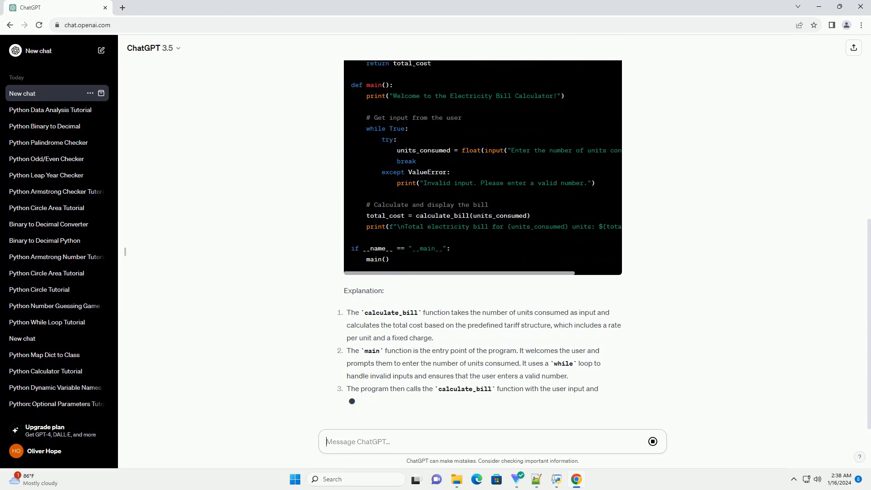
scroll("down", 3)
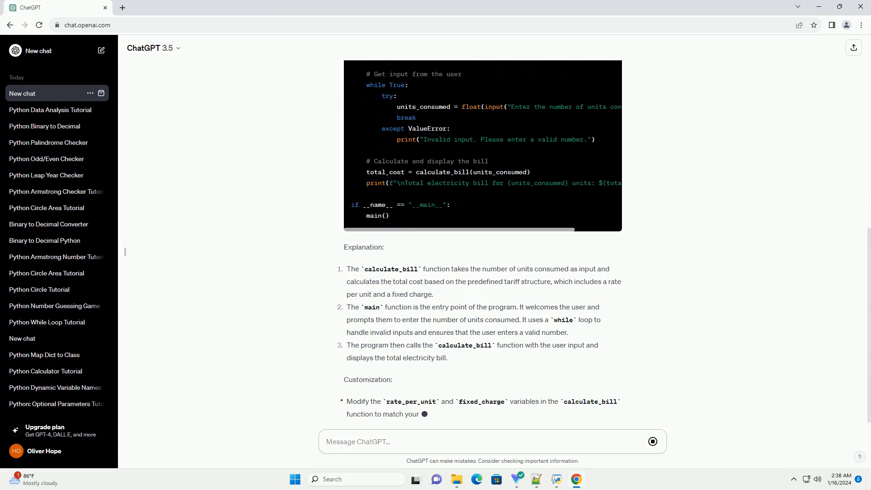
scroll("down", 3)
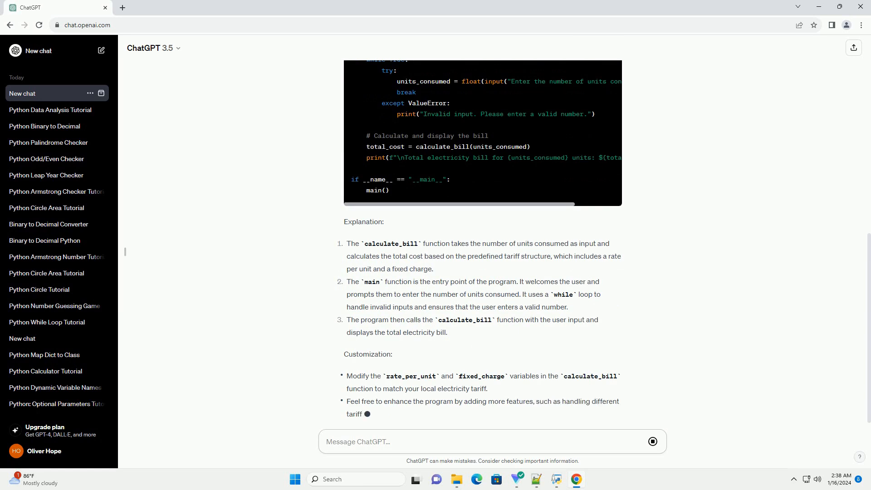
scroll("down", 3)
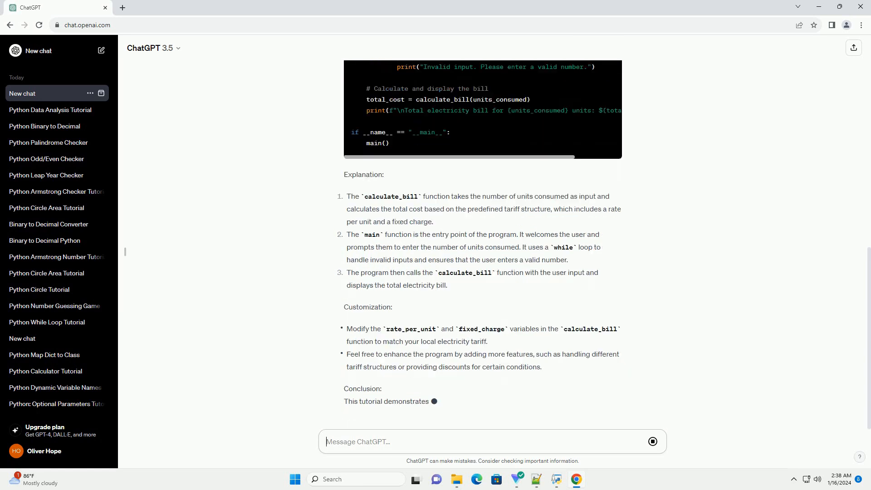